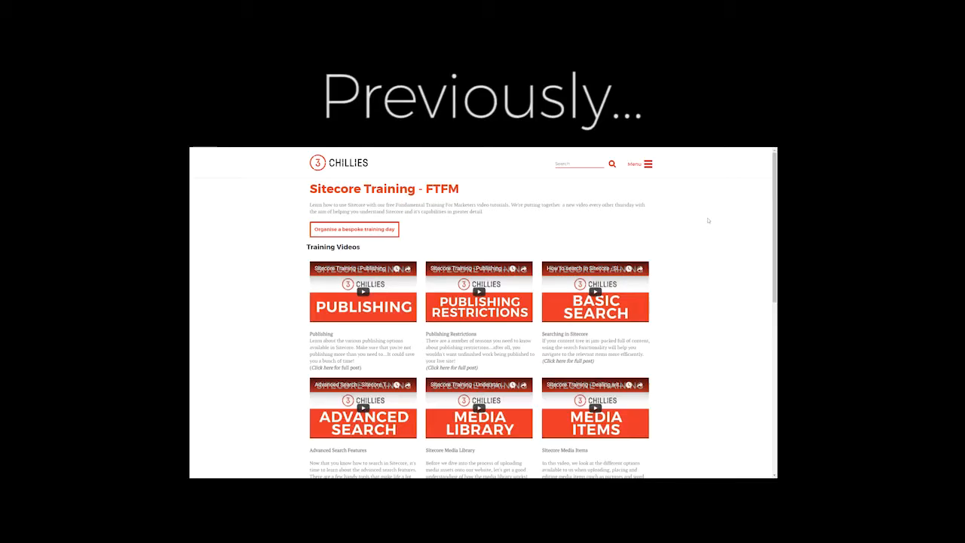
Scroll to the EXM - PART 1 training video and start playing it
scroll(down, 3)
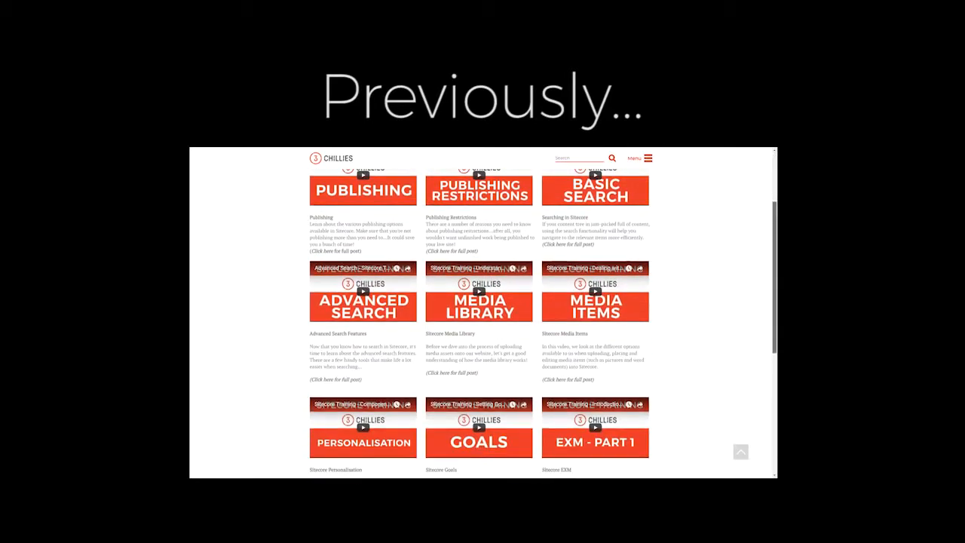
scroll(down, 3)
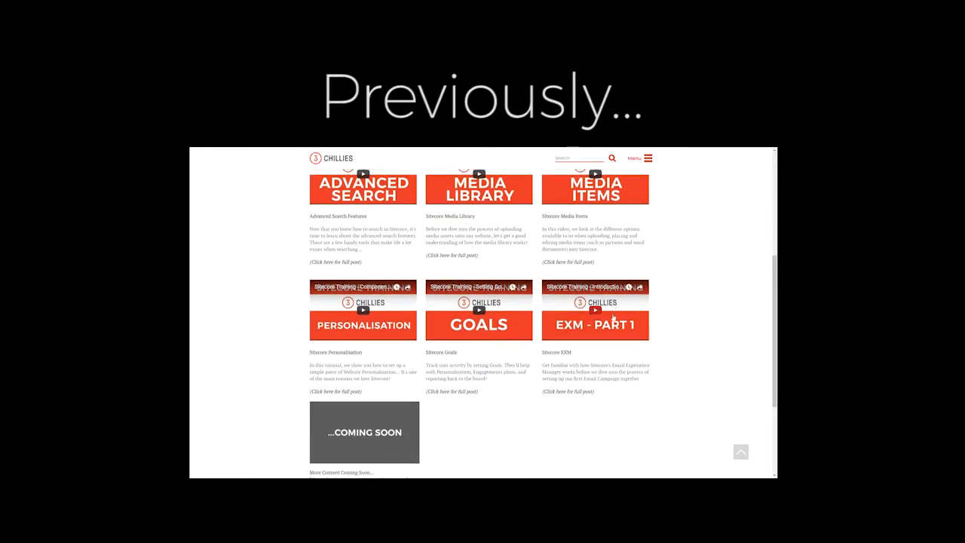
click(595, 311)
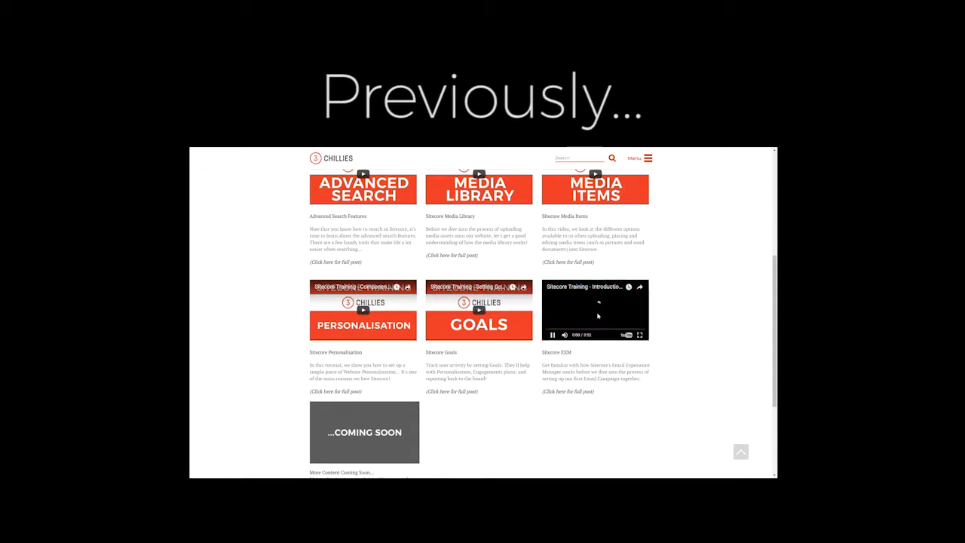
click(595, 310)
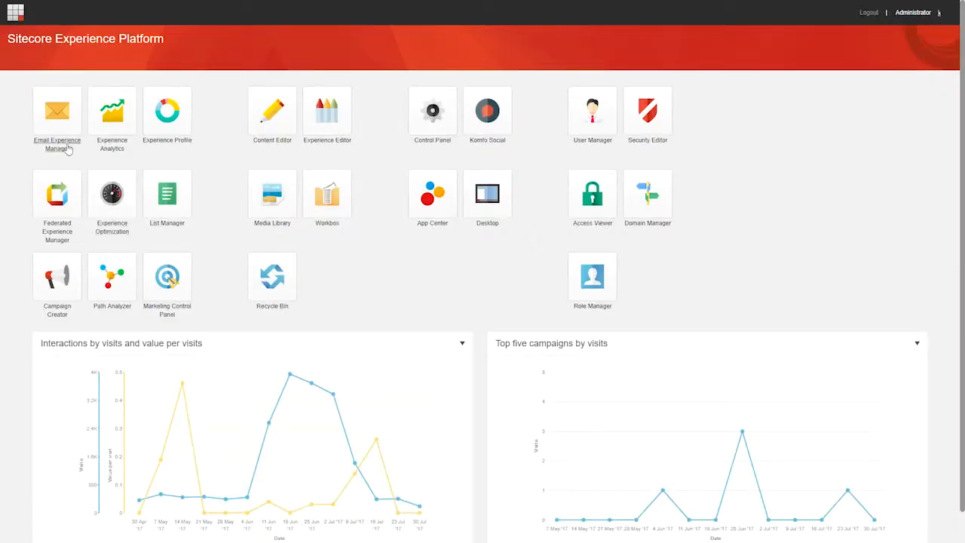
mouse_move(64, 148)
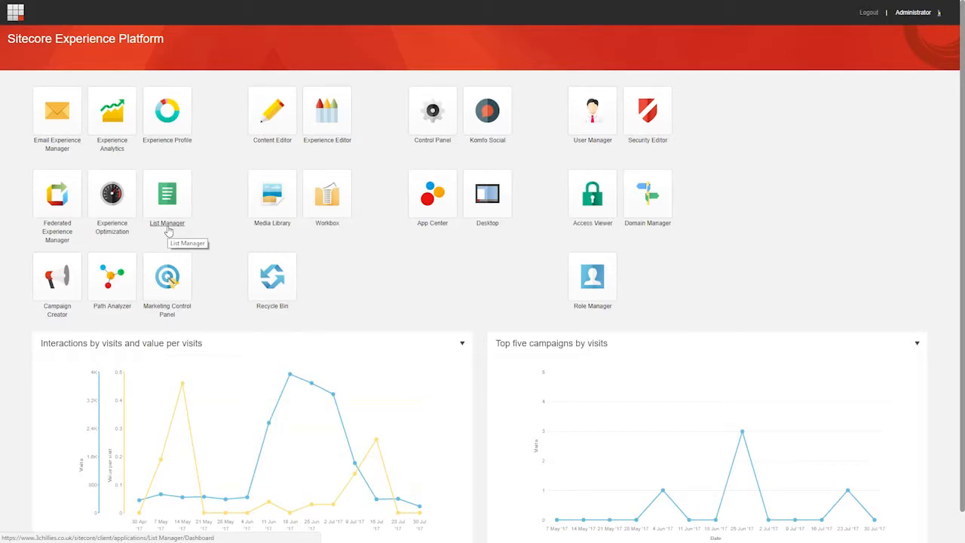
Launch Email Experience Manager from the Launchpad tile
click(57, 109)
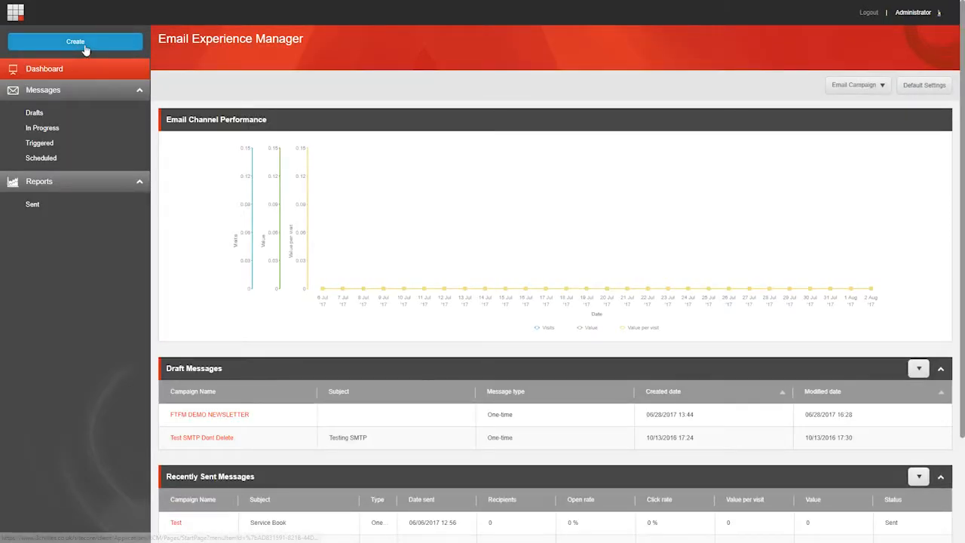
Start a new recipient list from a file via the Create menu
click(75, 41)
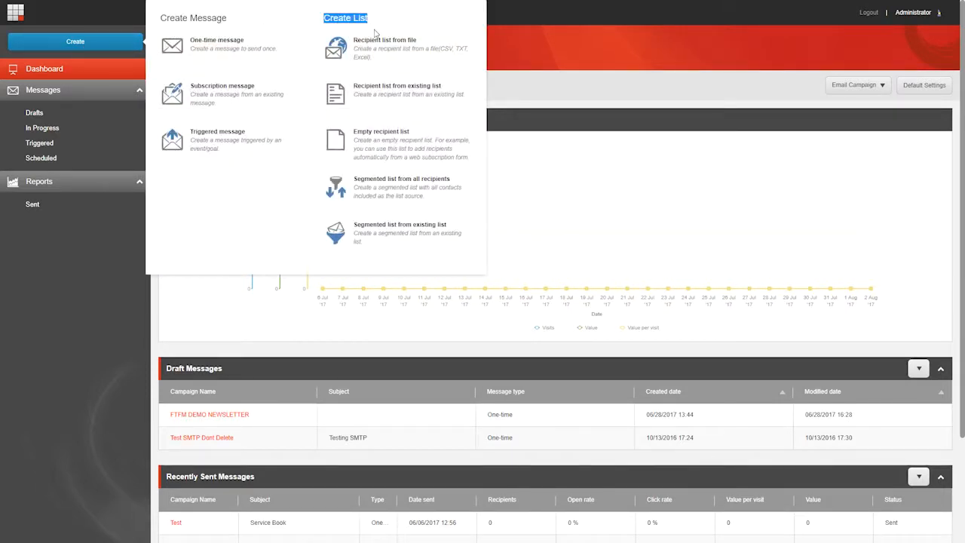
mouse_move(391, 64)
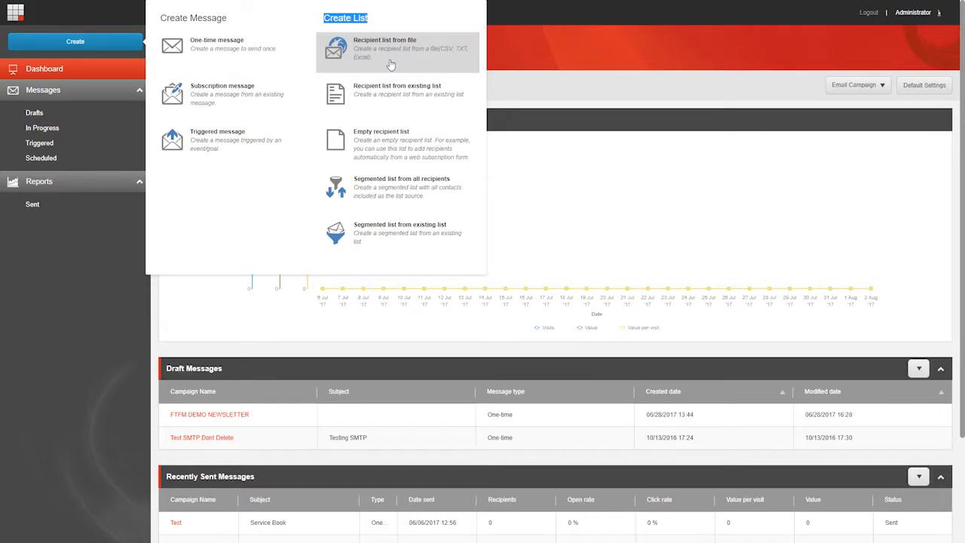
click(384, 44)
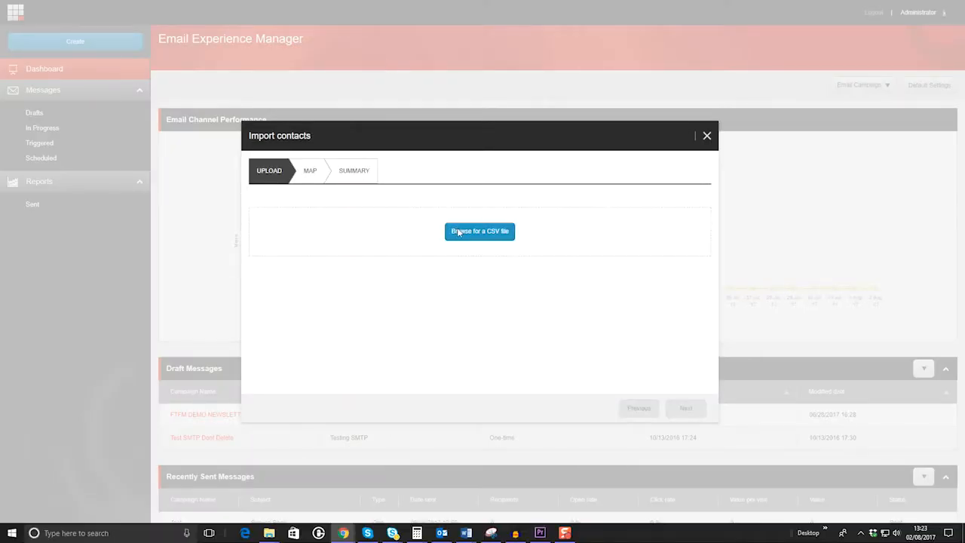
Upload the contacts CSV file and advance to the MAP step
click(480, 232)
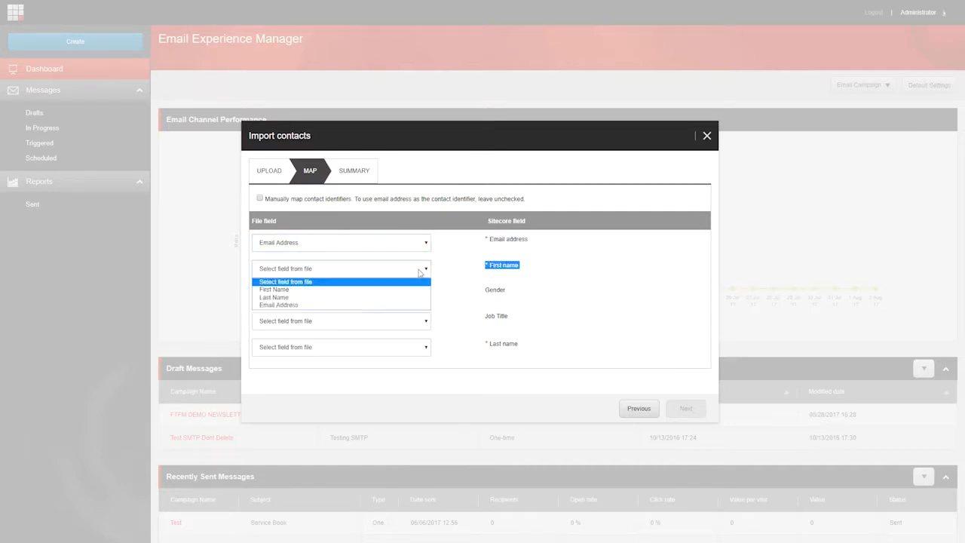
Map First Name and Last Name columns to contact fields and import the contacts
click(274, 290)
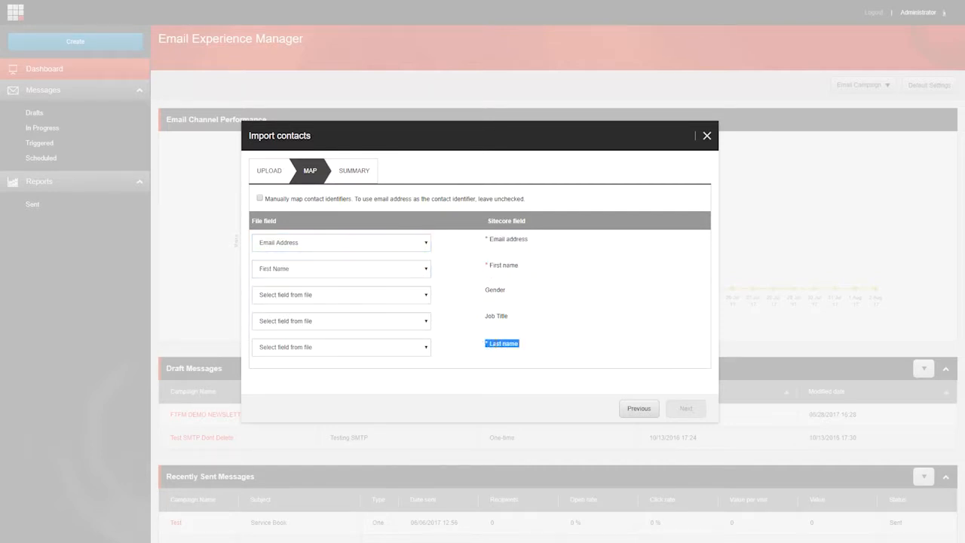
click(341, 347)
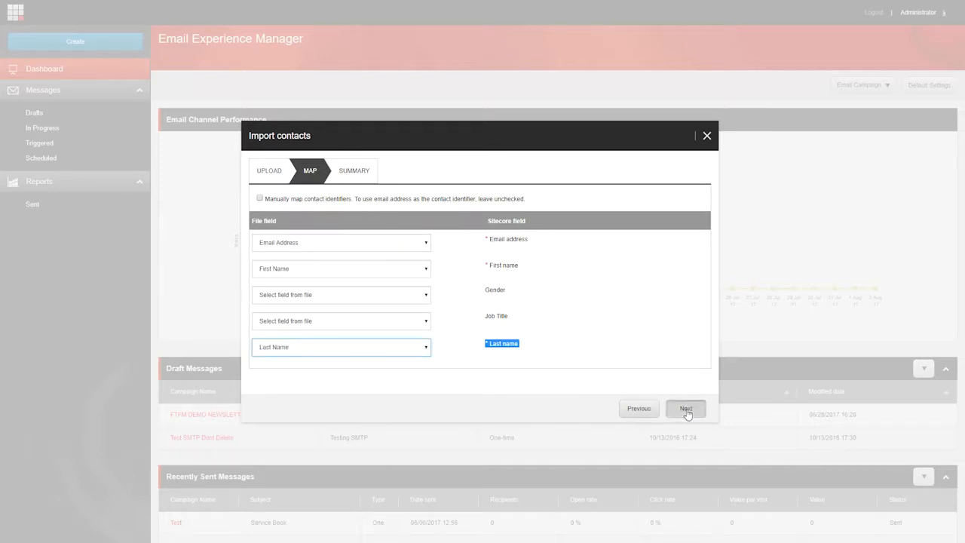
click(685, 408)
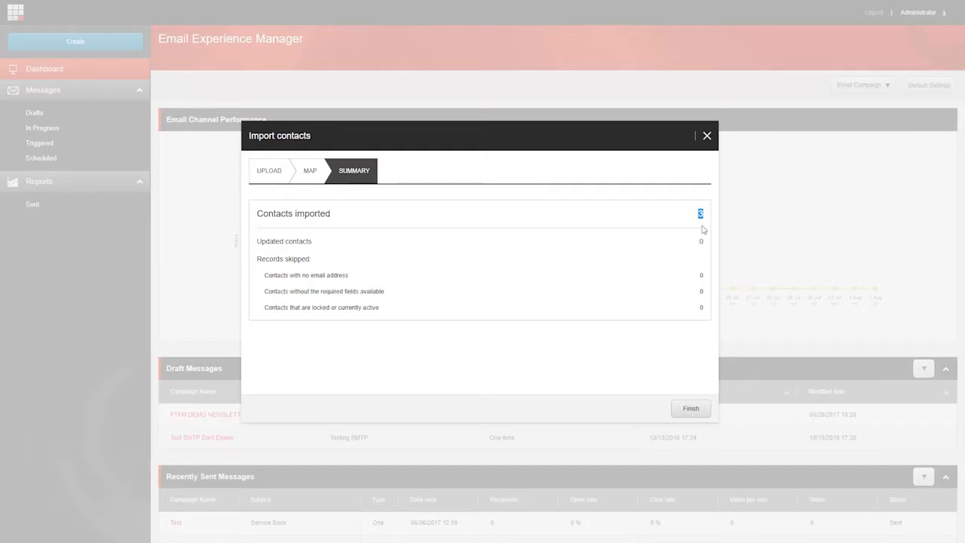
Finish the import wizard and reopen the Create options menu
click(690, 408)
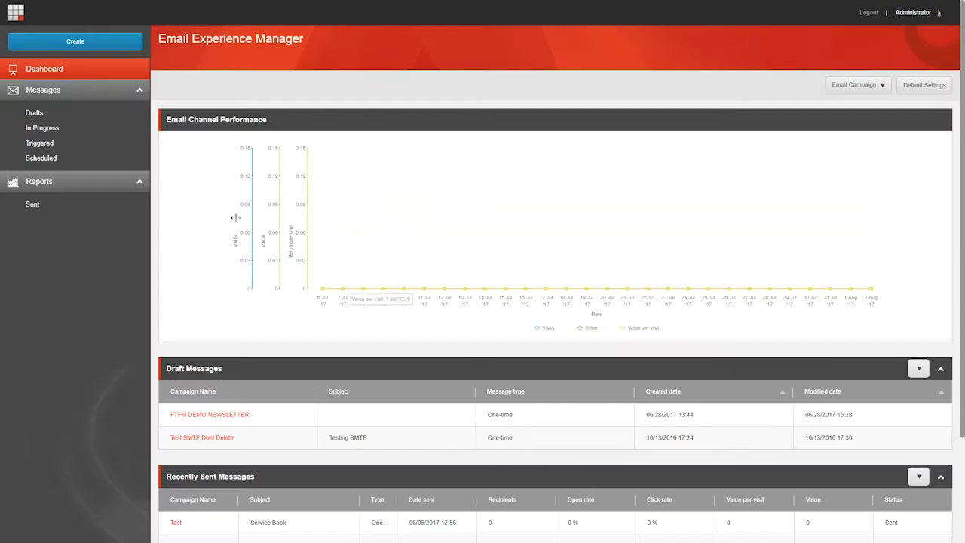
click(75, 42)
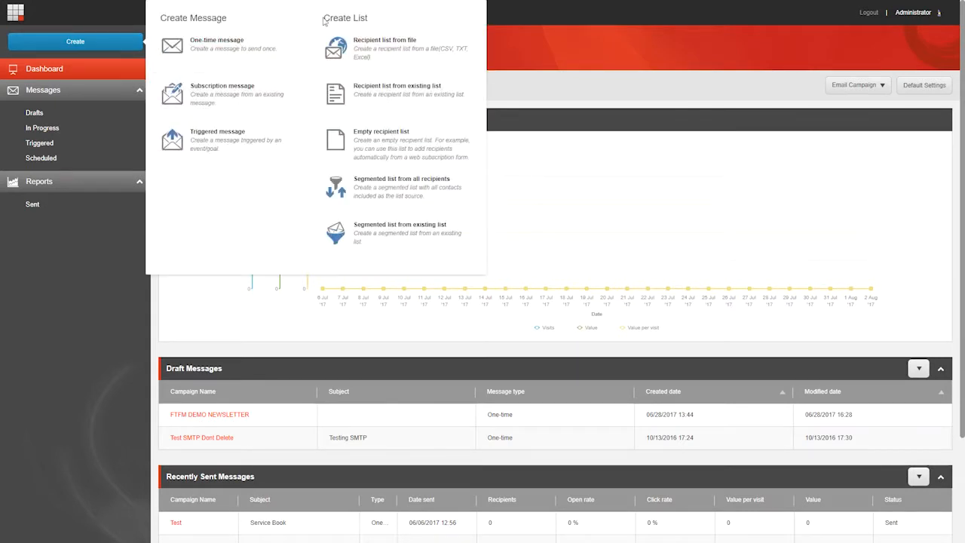
mouse_move(399, 94)
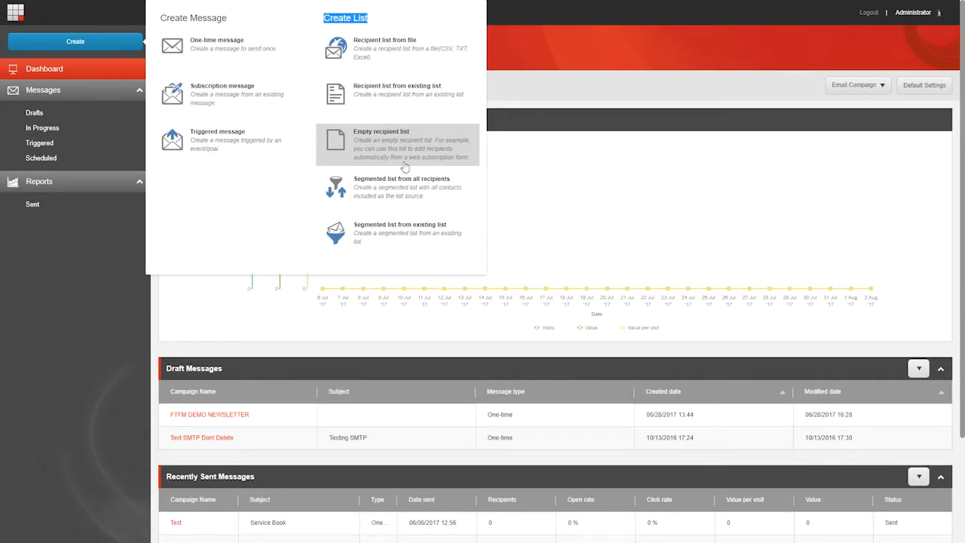
mouse_move(405, 212)
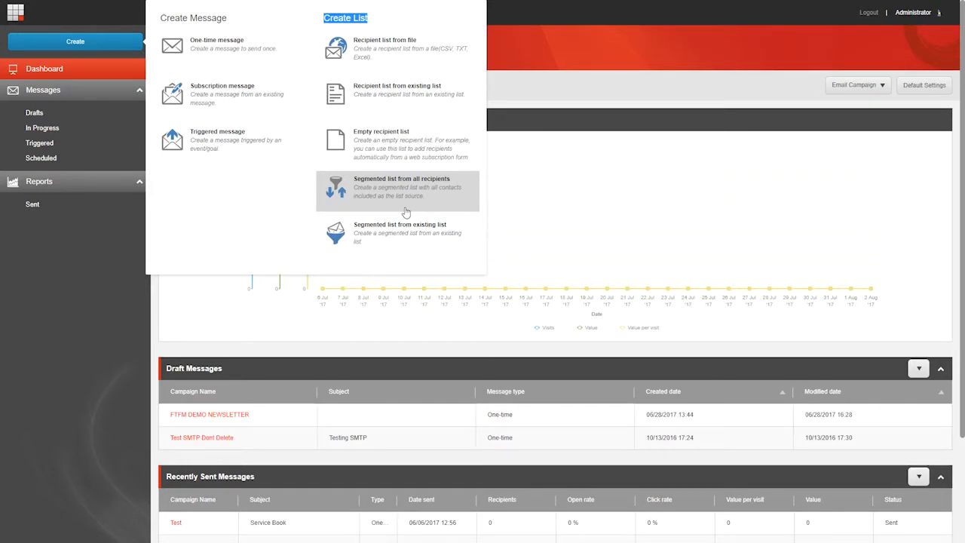
mouse_move(405, 252)
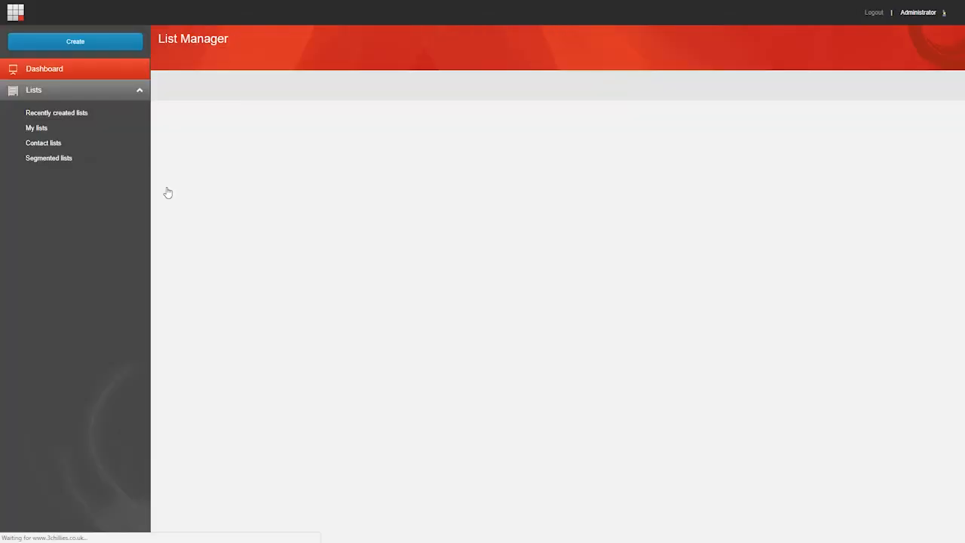
Open DEMO FTFM _EXM List and view its 3 imported contacts
click(57, 112)
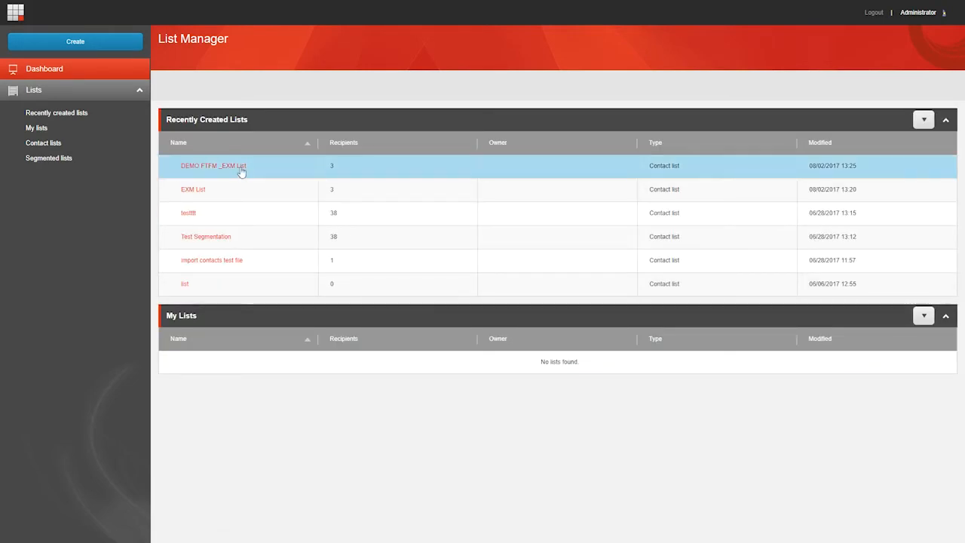
click(214, 165)
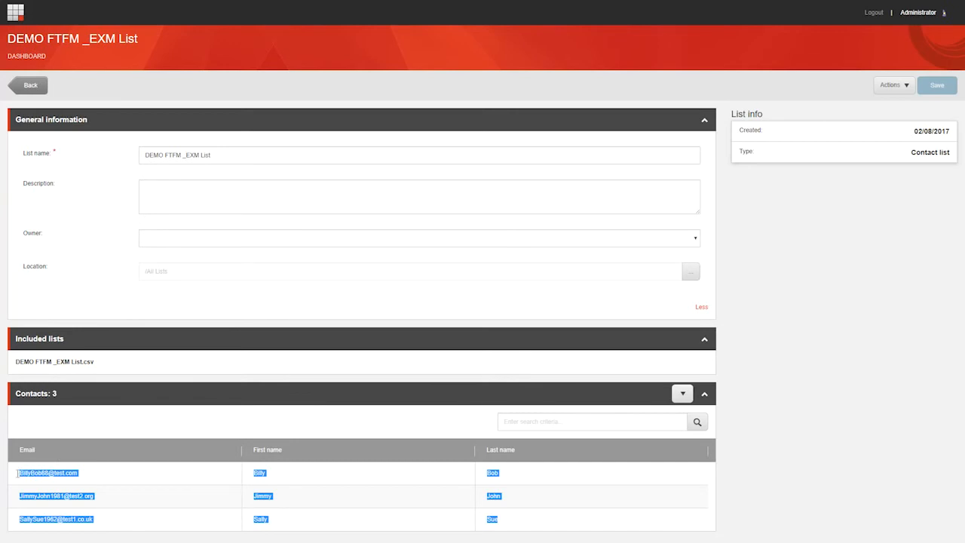
click(125, 427)
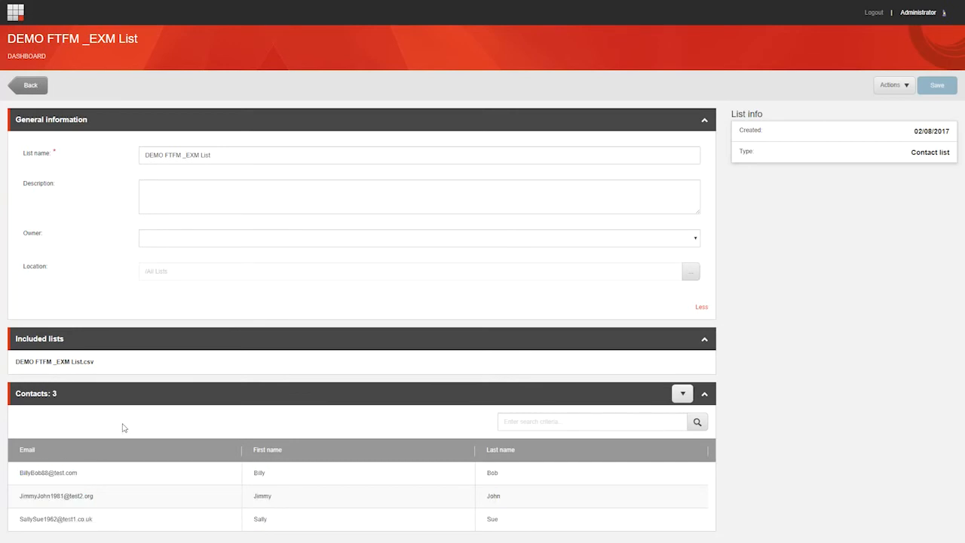